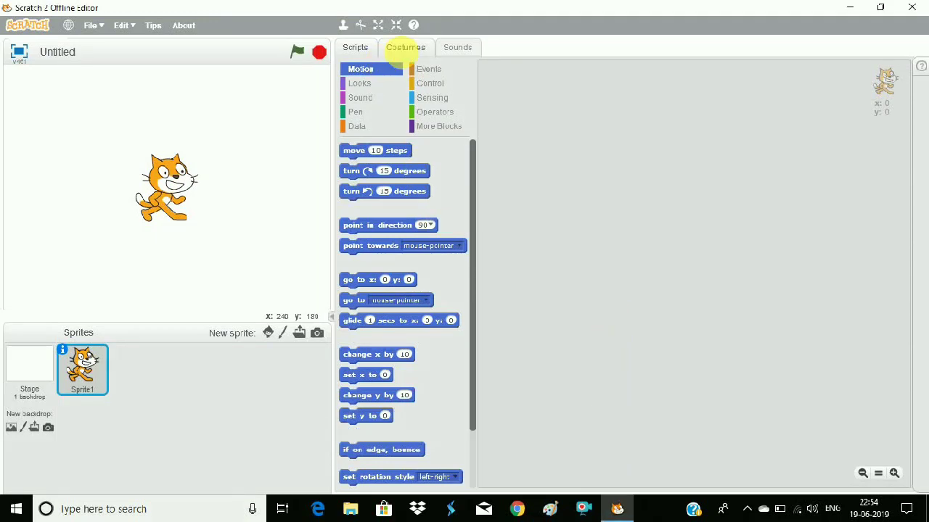
Show Sprite1's cat costume in the vector costume editor.
left_click(405, 47)
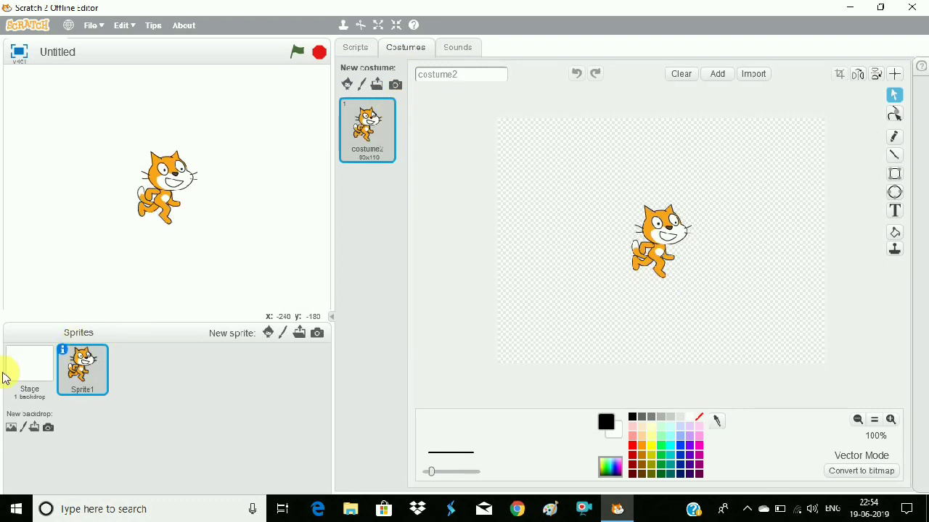
mouse_move(11, 426)
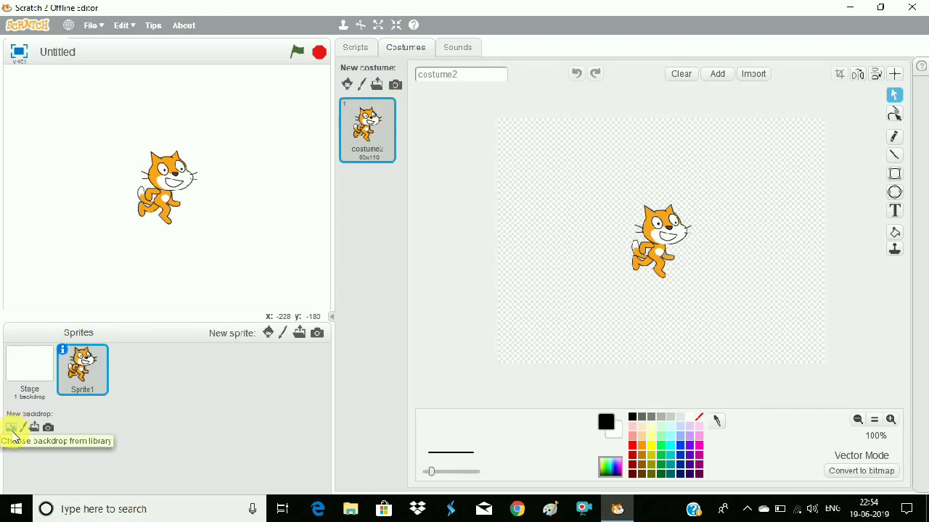
Browse the backdrop library filtered to the Indoors category to find room2.
left_click(11, 427)
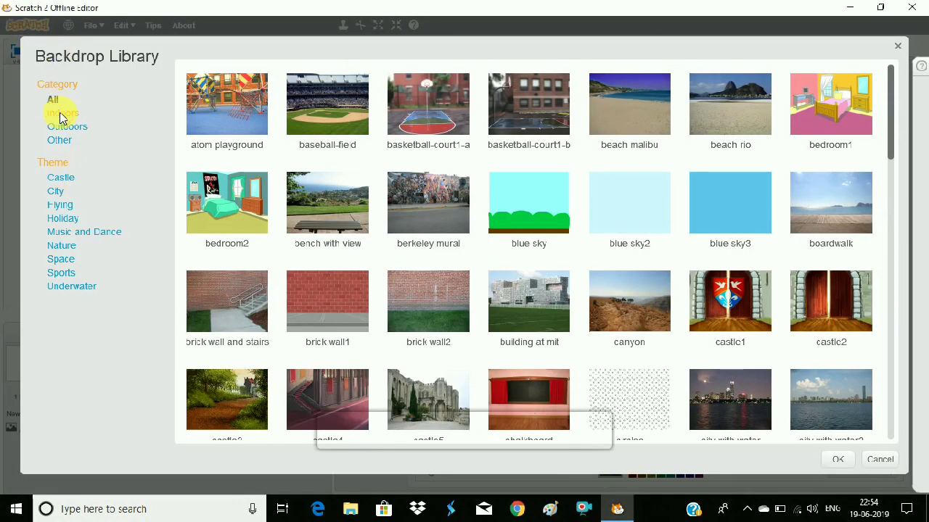
left_click(65, 113)
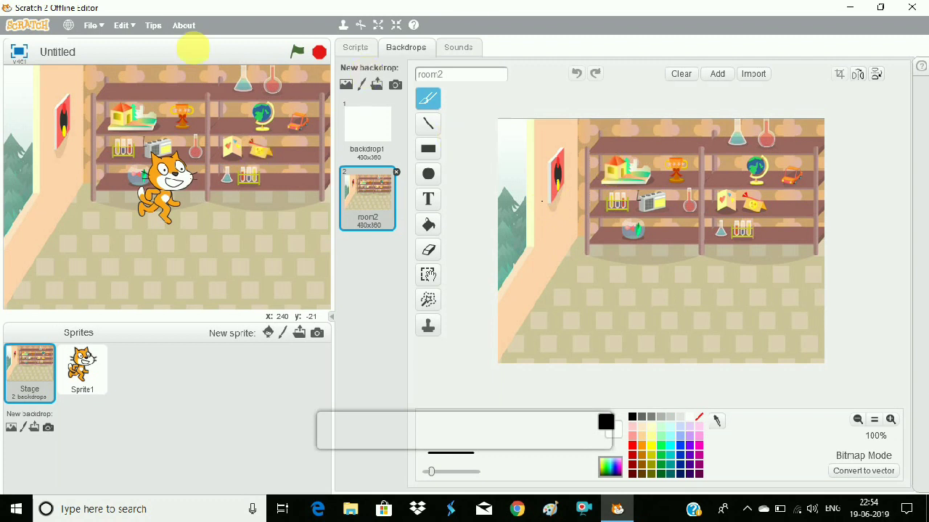
Delete the blank backdrop1, leaving room2, and reselect the cat Sprite1.
left_click(366, 129)
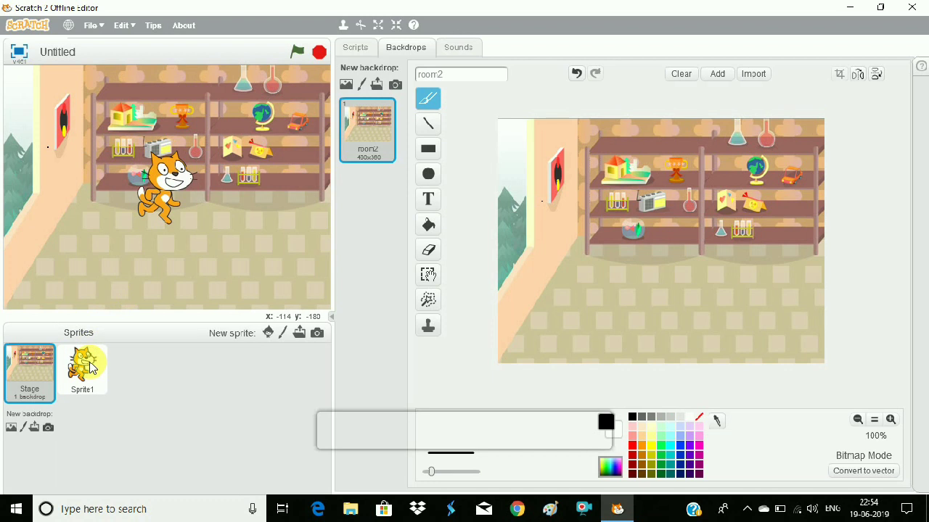
left_click(81, 369)
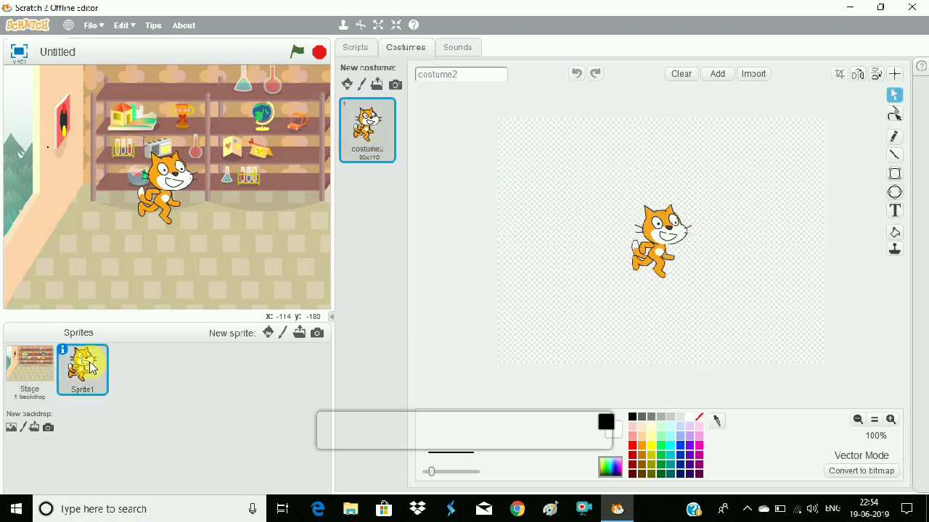
Bring up the cat Sprite1's context menu to delete it.
right_click(81, 366)
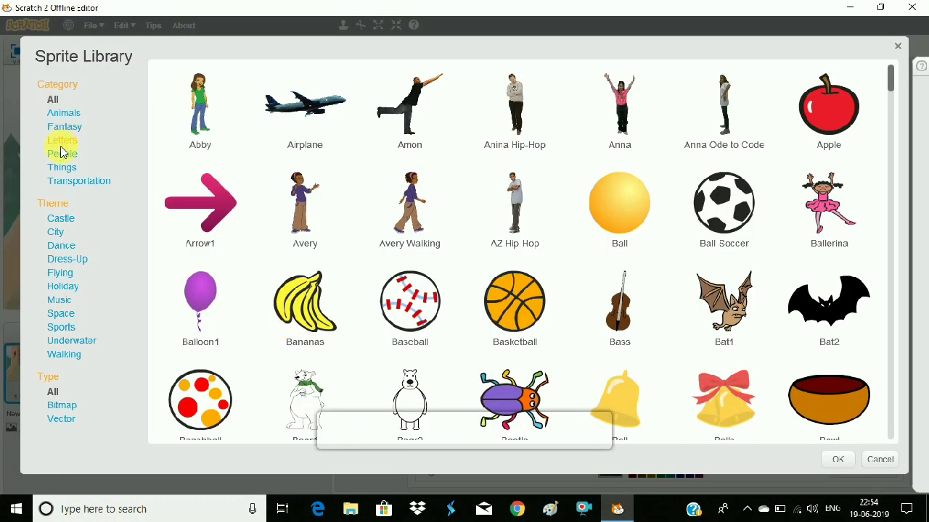
Add Abby from the People category as the stage's only sprite.
left_click(63, 154)
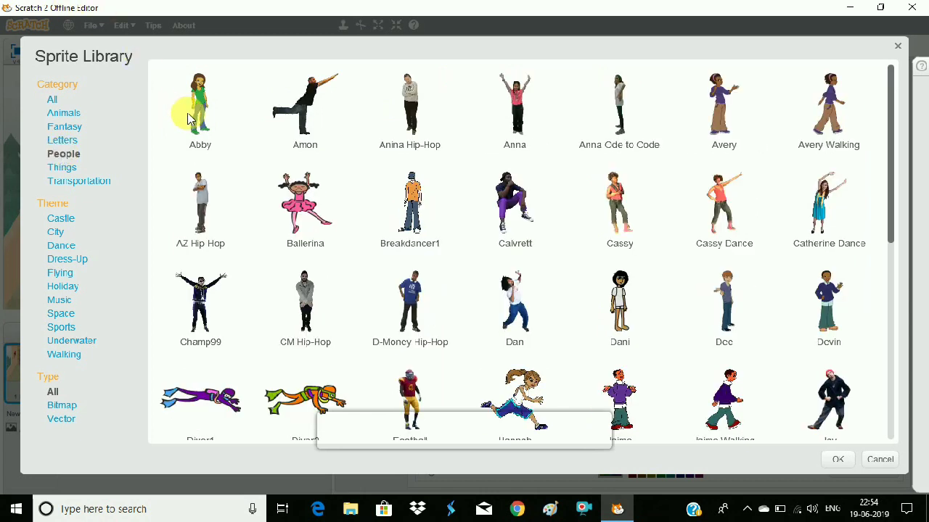
left_click(200, 108)
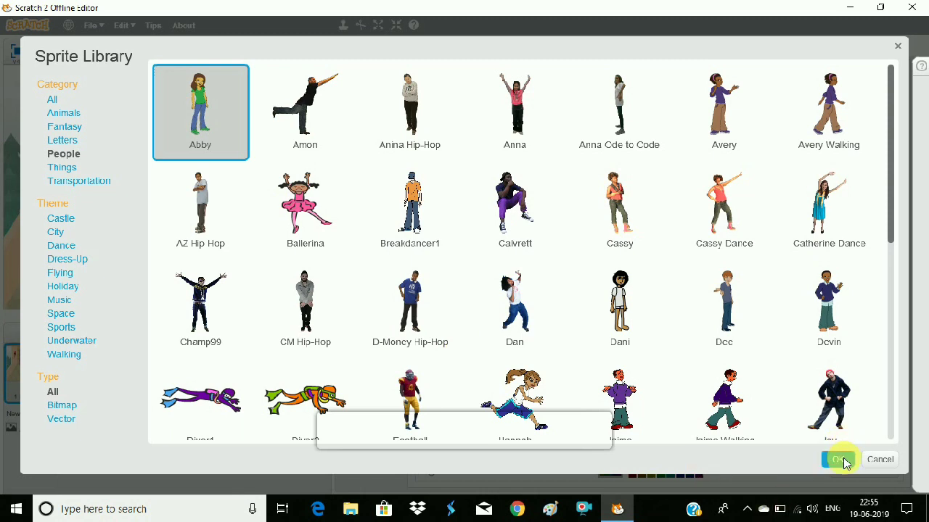
left_click(839, 459)
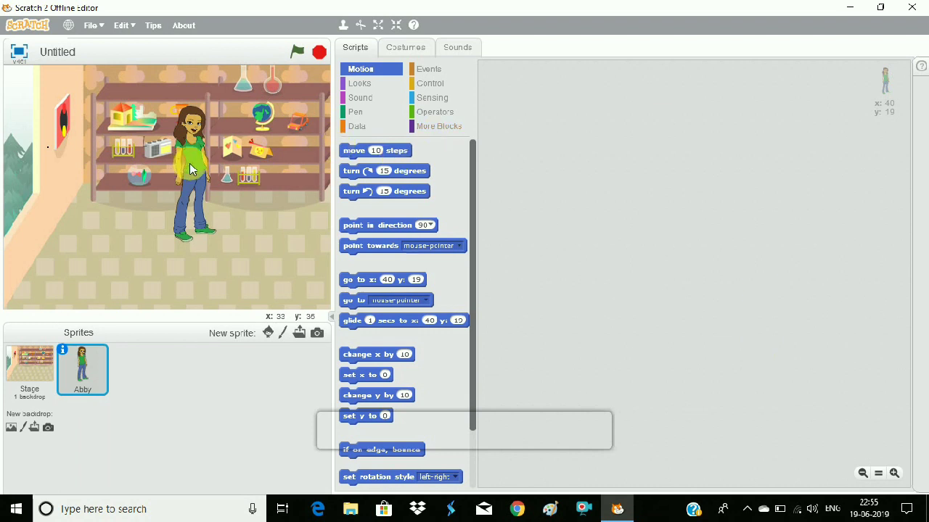
Drag Abby toward the room's left side and reopen the sprite library.
left_click_drag(190, 167, 109, 189)
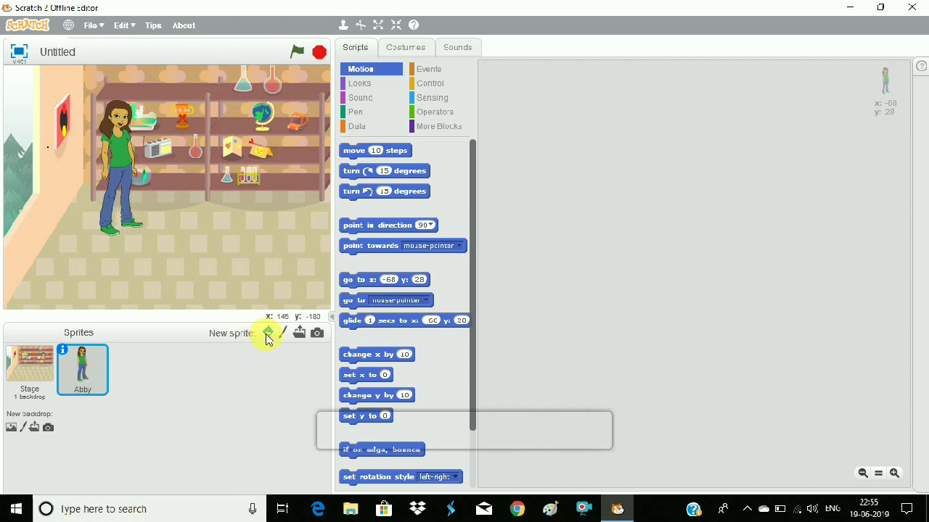
left_click(267, 332)
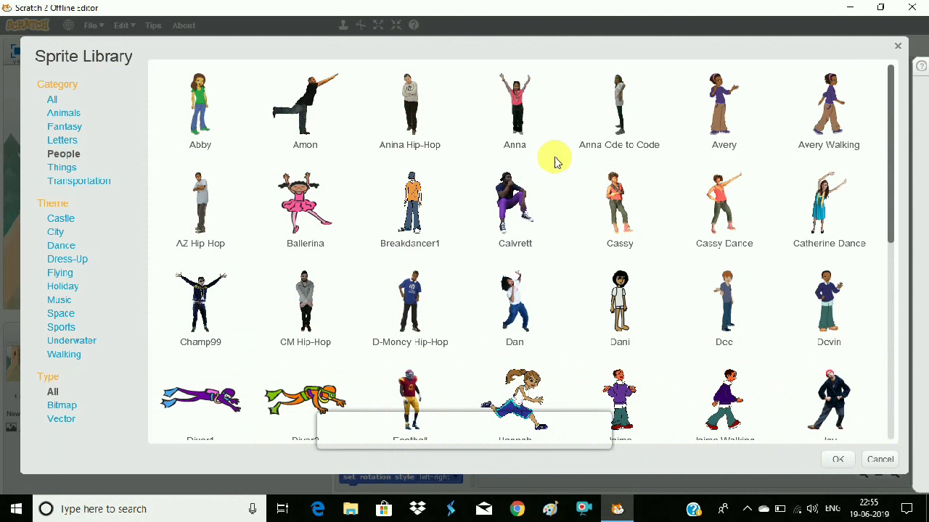
mouse_move(897, 264)
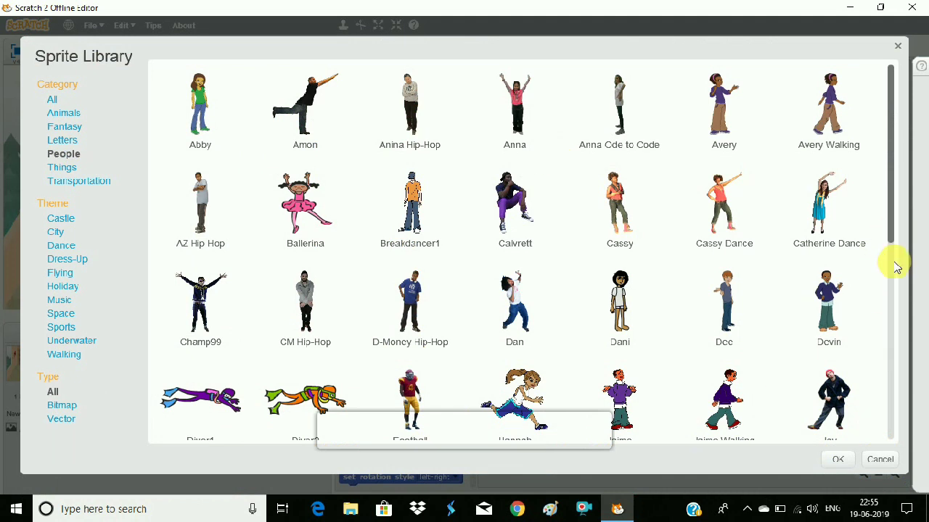
Add Ruby from the People list so she stands beside Abby.
scroll("down", 3)
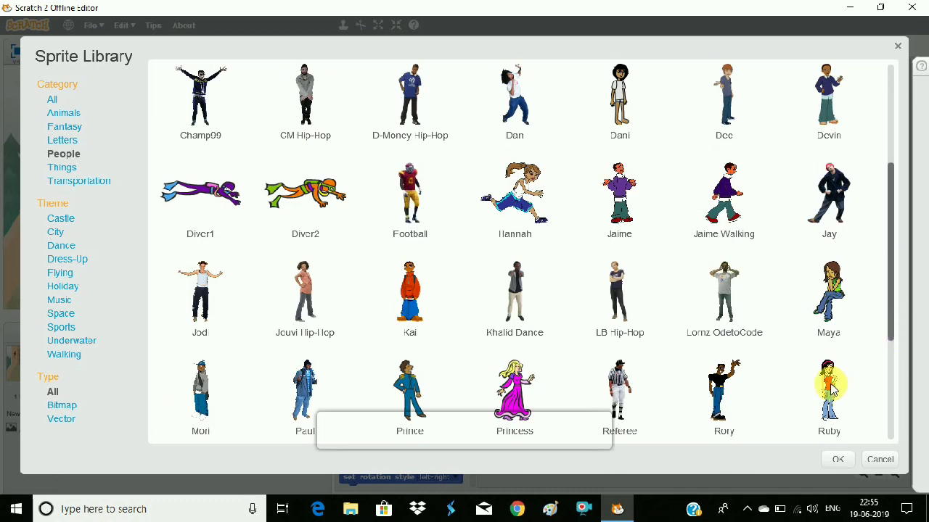
left_click(829, 392)
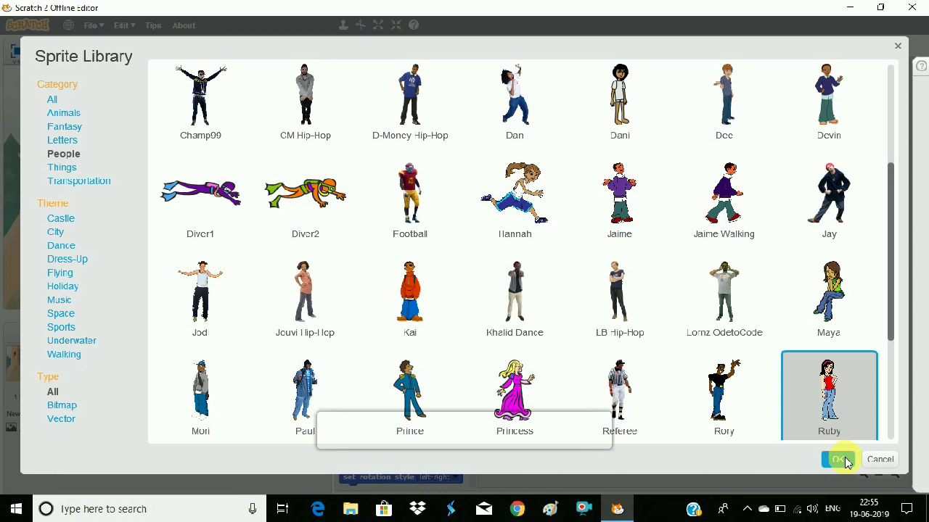
left_click(838, 459)
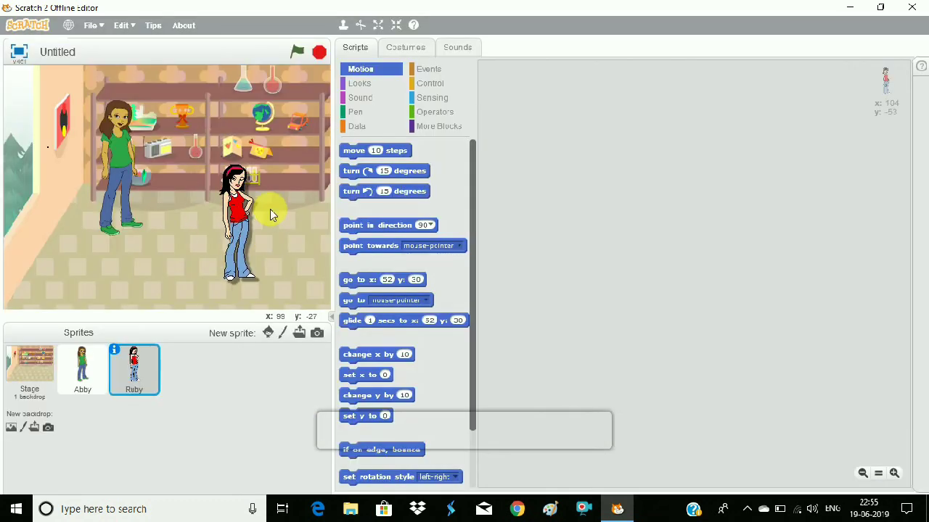
Drag Ruby toward the right side of the stage, across from Abby.
left_click_drag(240, 211, 278, 130)
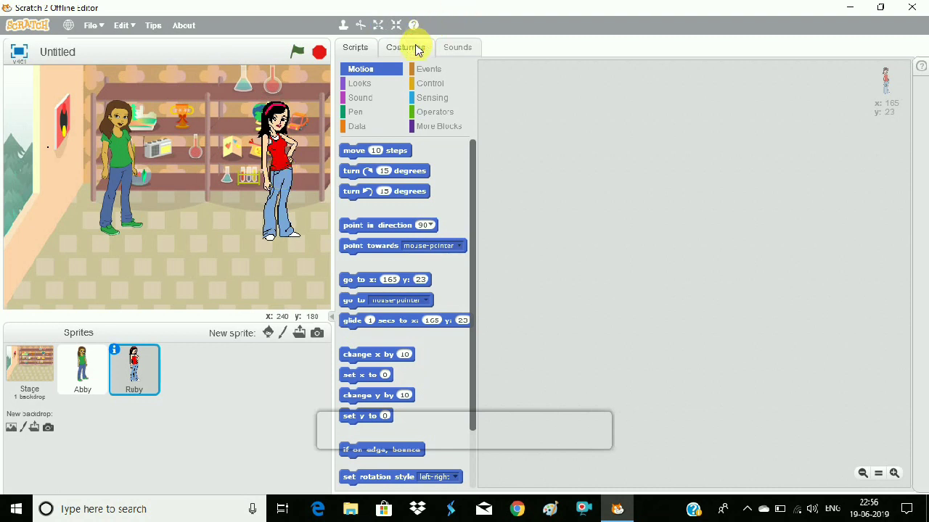
Flip Ruby's costume left-right so she faces Abby, then show her scripts again.
left_click(401, 46)
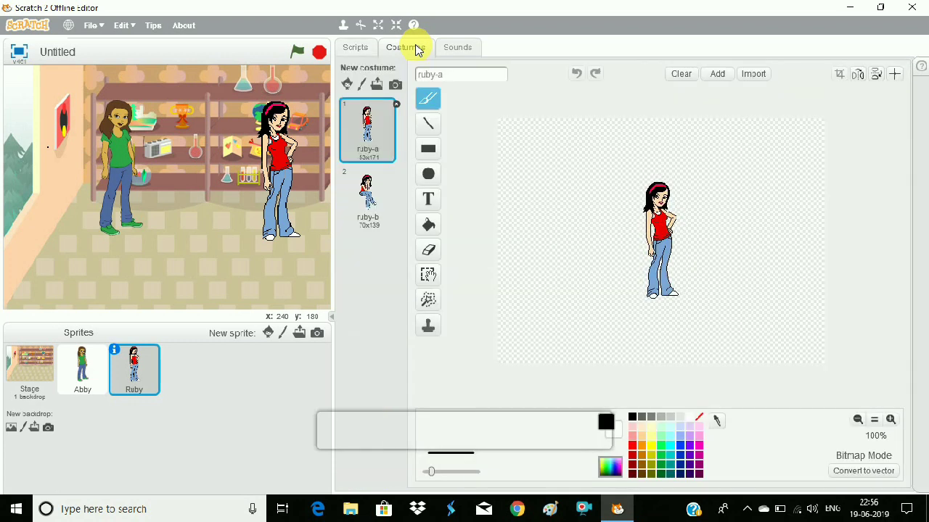
mouse_move(450, 70)
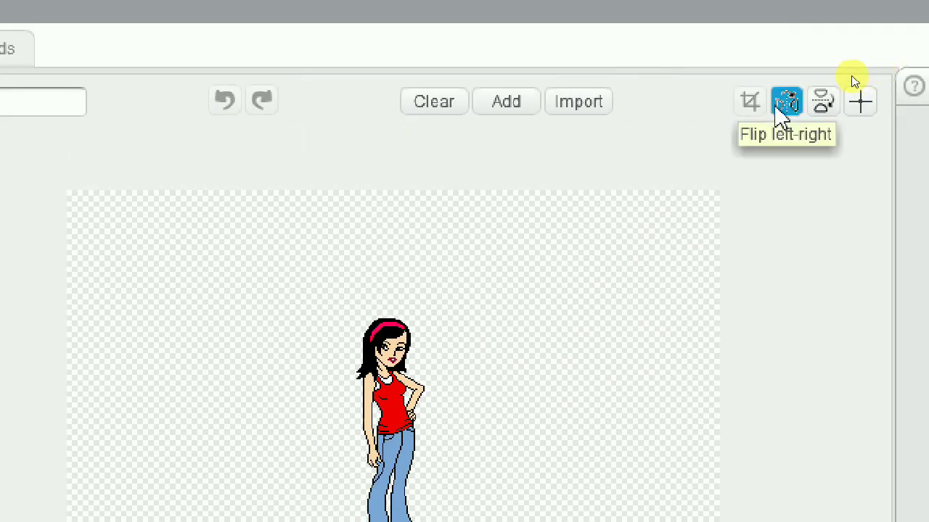
left_click(787, 101)
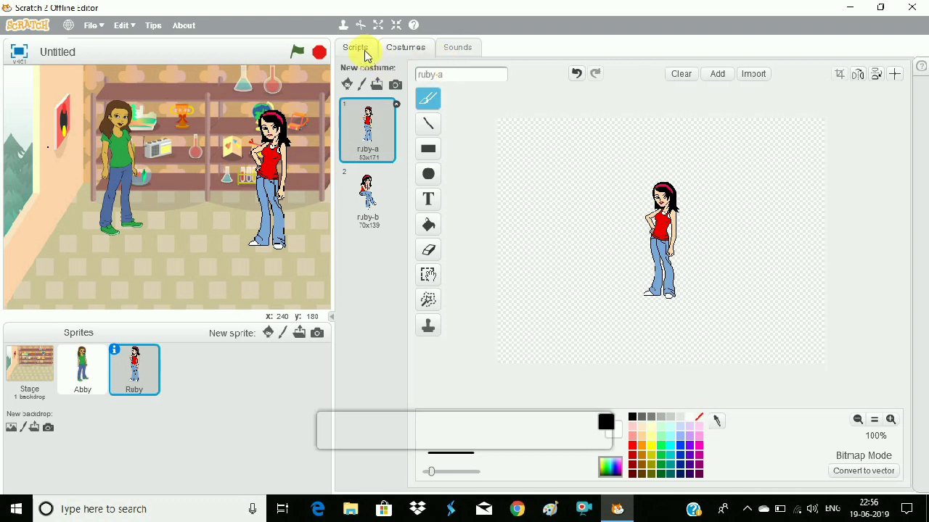
left_click(356, 47)
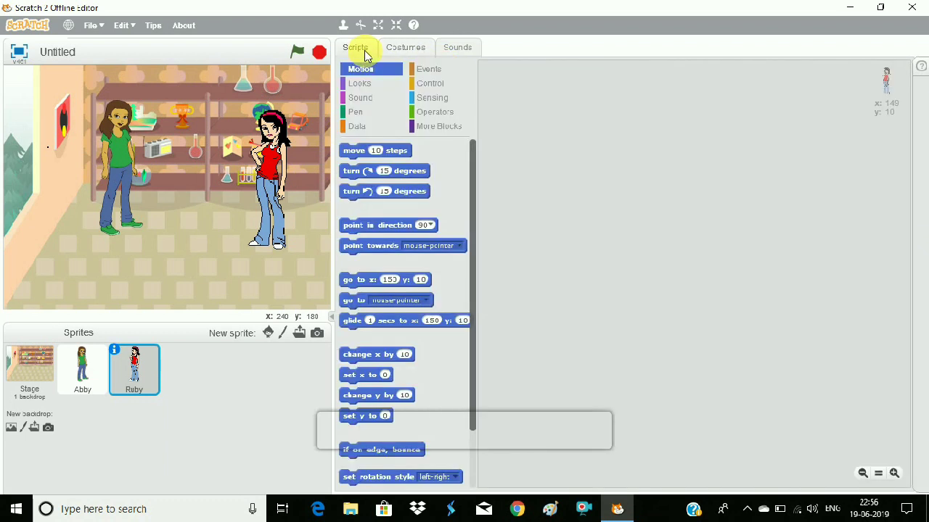